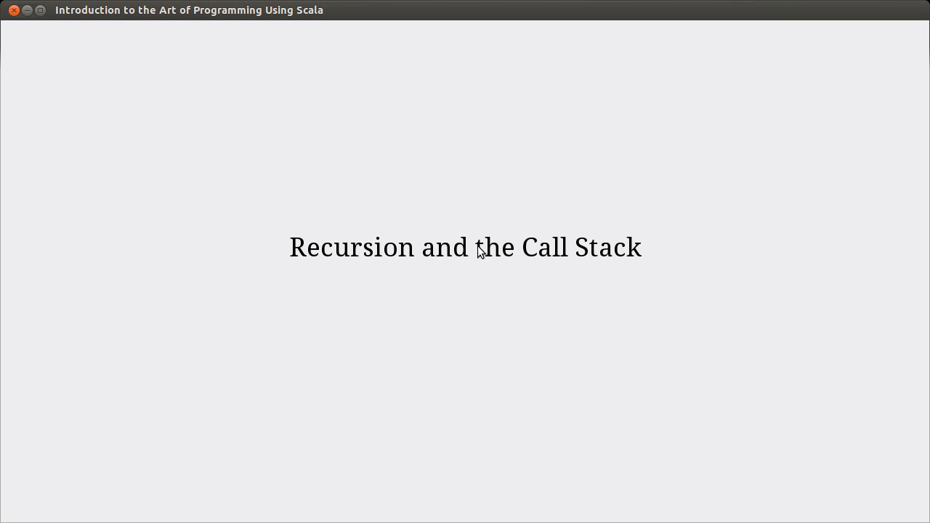
mouse_move(226, 108)
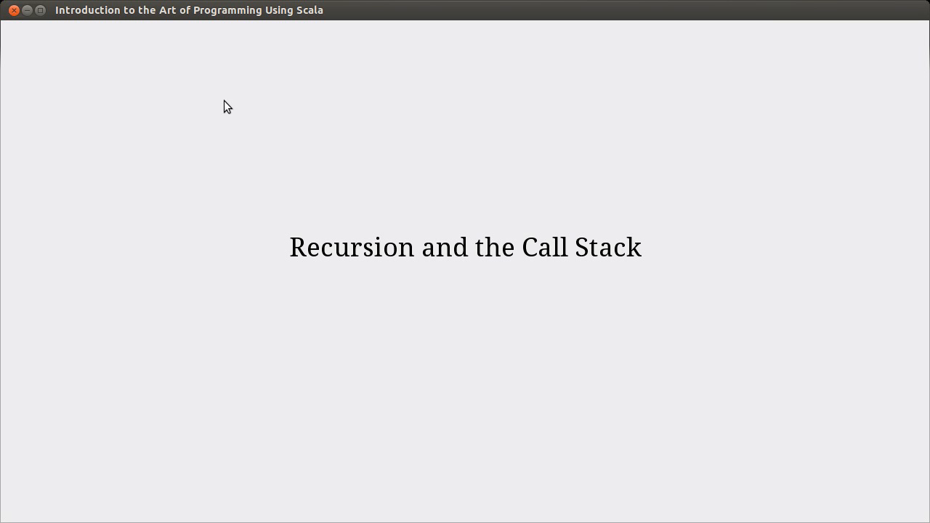
mouse_move(47, 23)
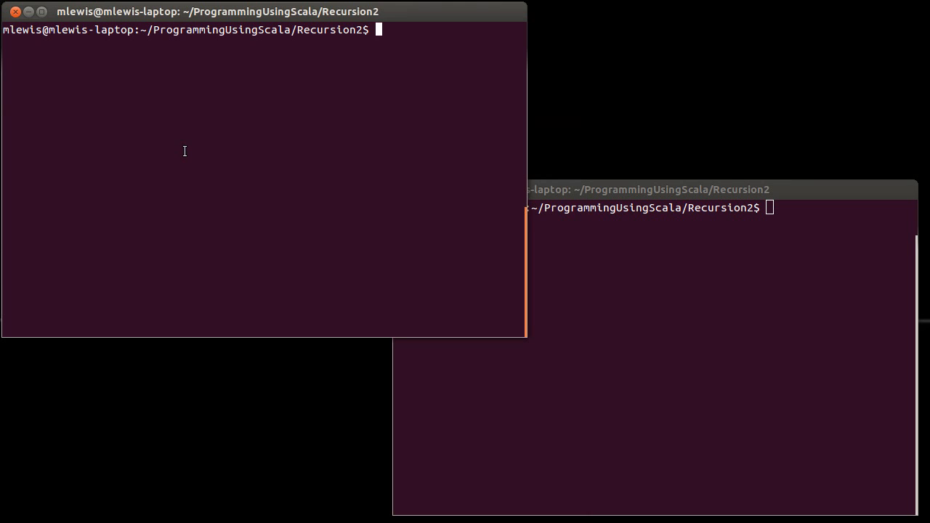
Step: Start recur.scala in vi and declare def countDown(n:Int) { } with its braces
type("vi")
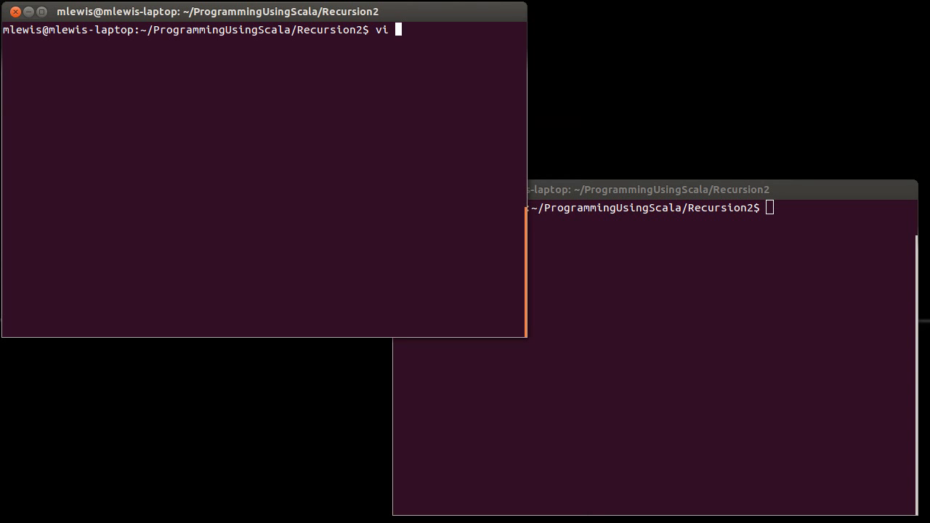
type("recur.scala")
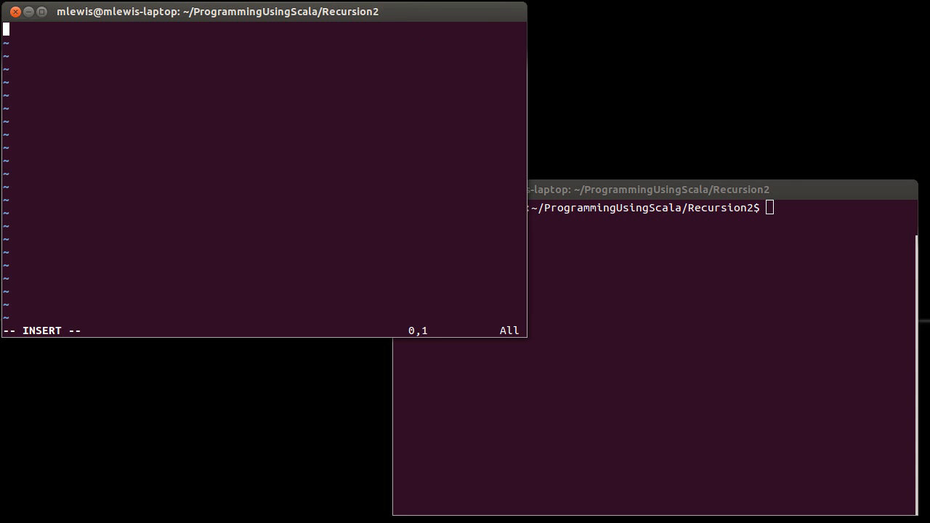
type("def")
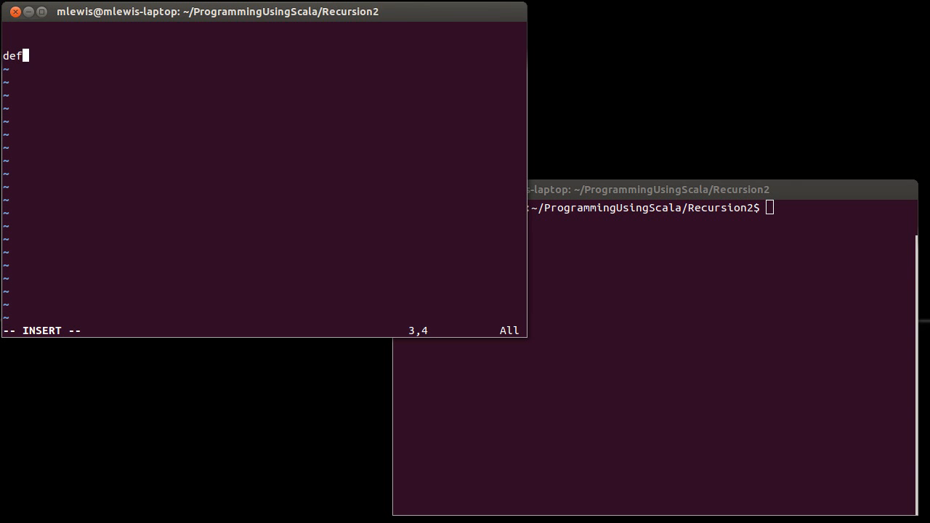
type("countD")
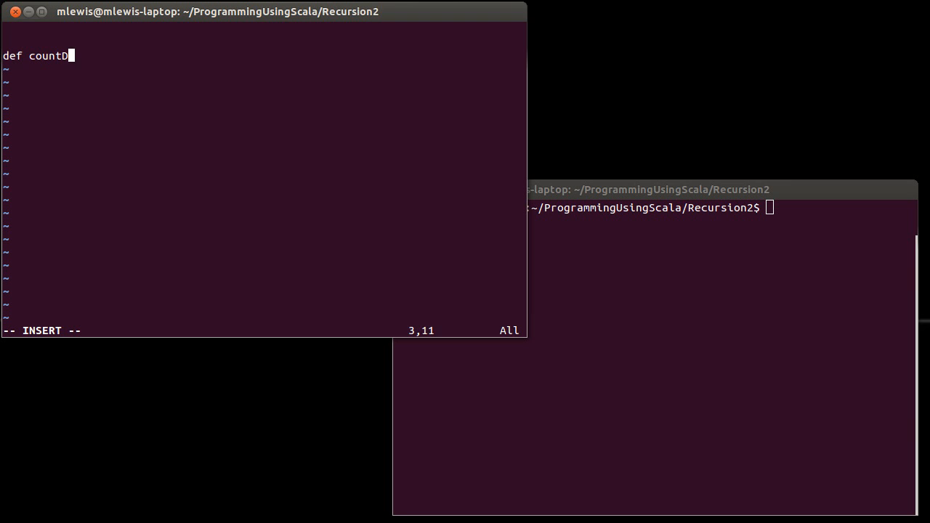
type("own(n:In")
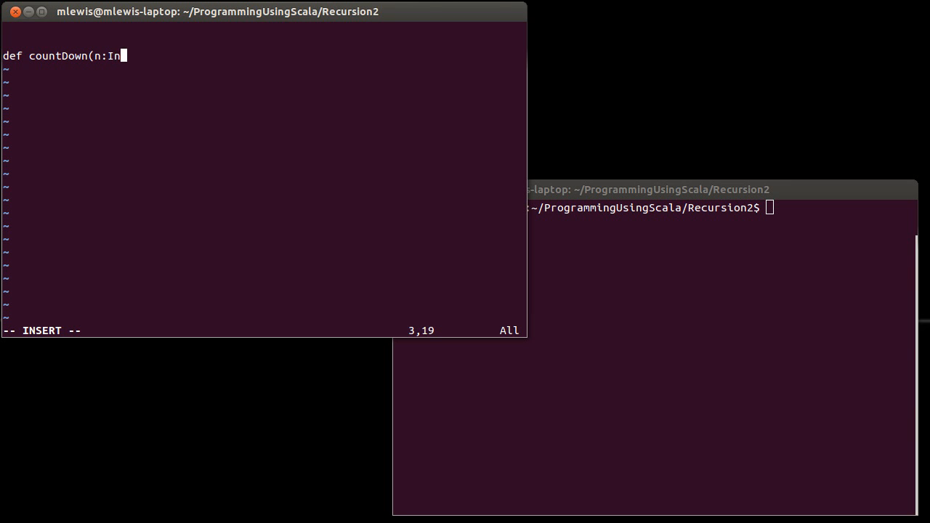
type("t) {")
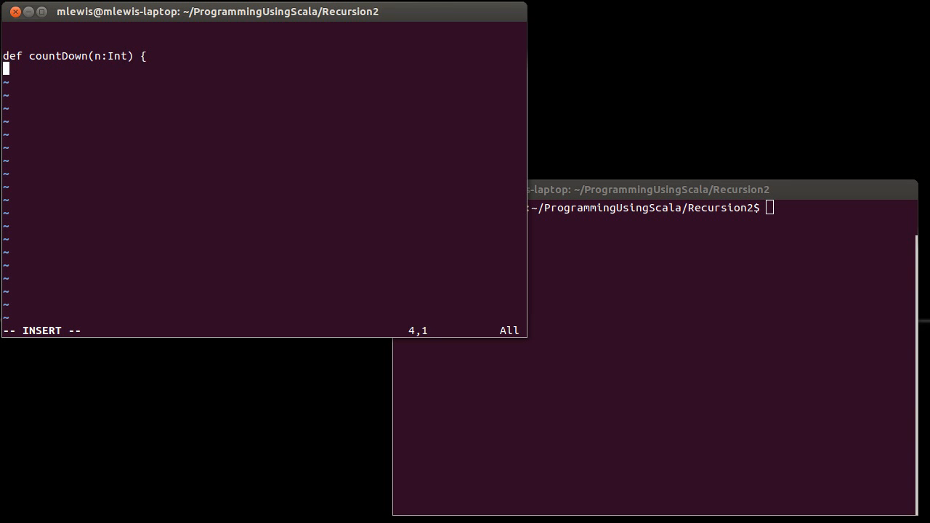
type("}")
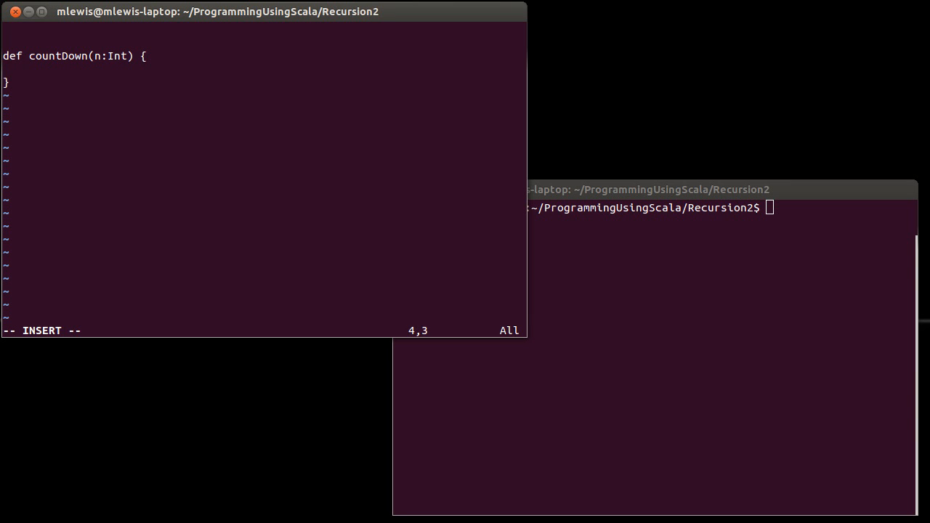
Step: Fill the body: if(n>0) { println(n) followed by the recursive call countDown(n-1)
type("if(")
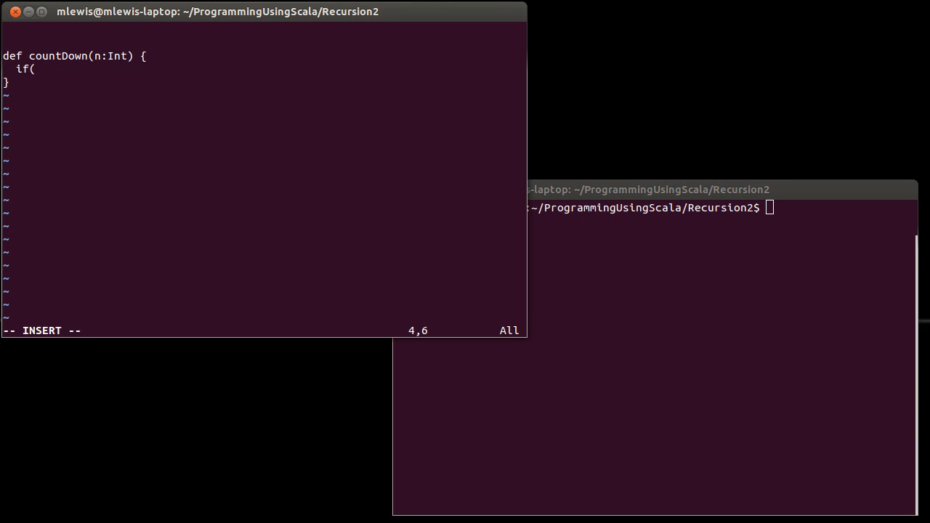
type("n>0")
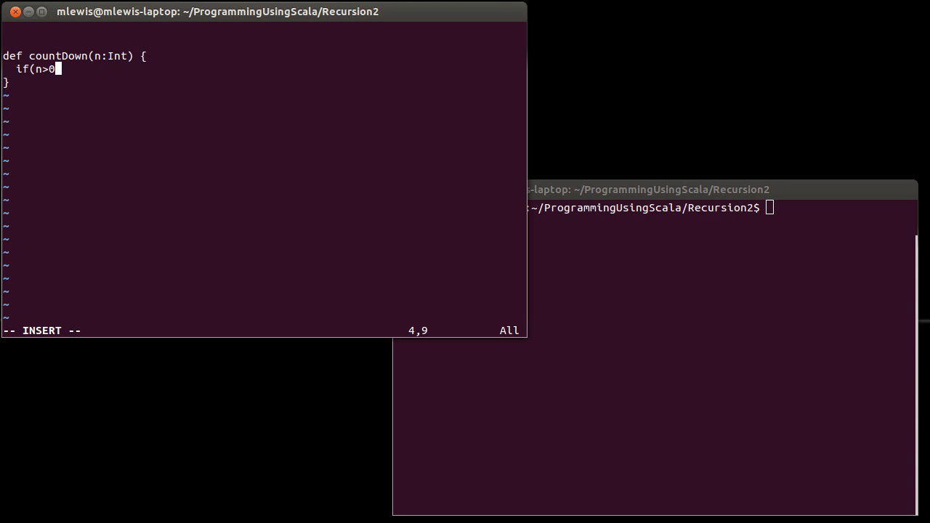
type("{")
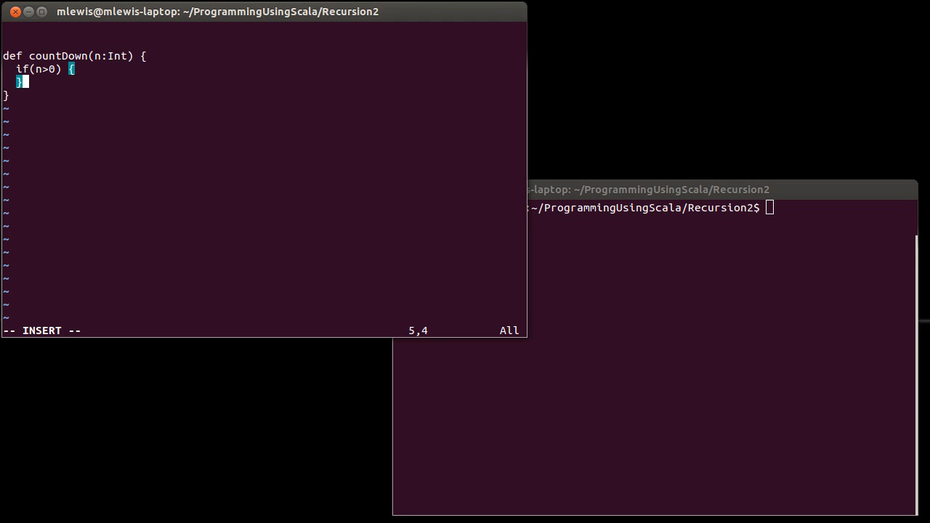
key("Return")
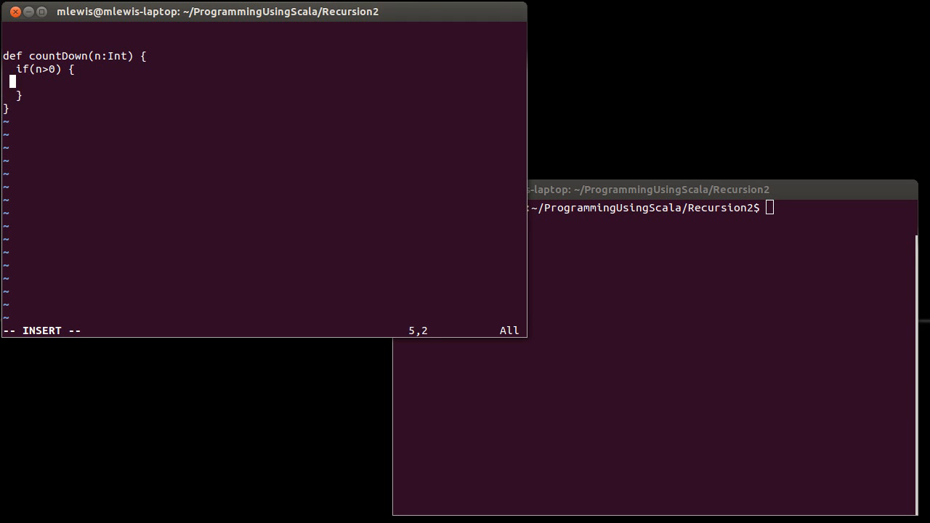
type("println(n)")
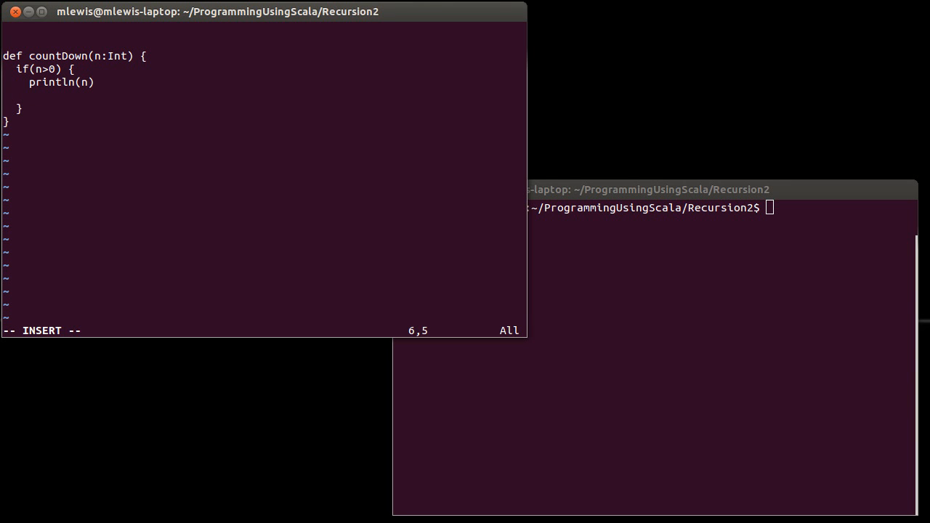
key("Return")
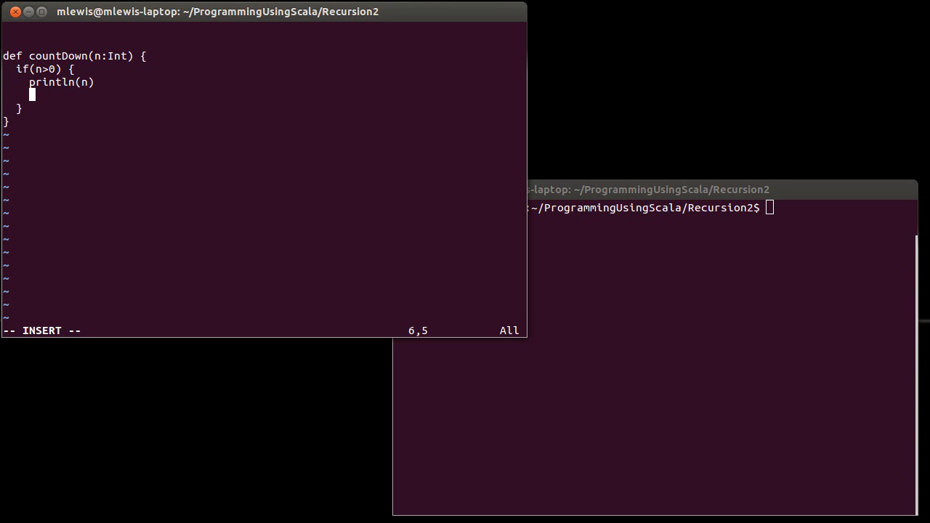
type("countDown")
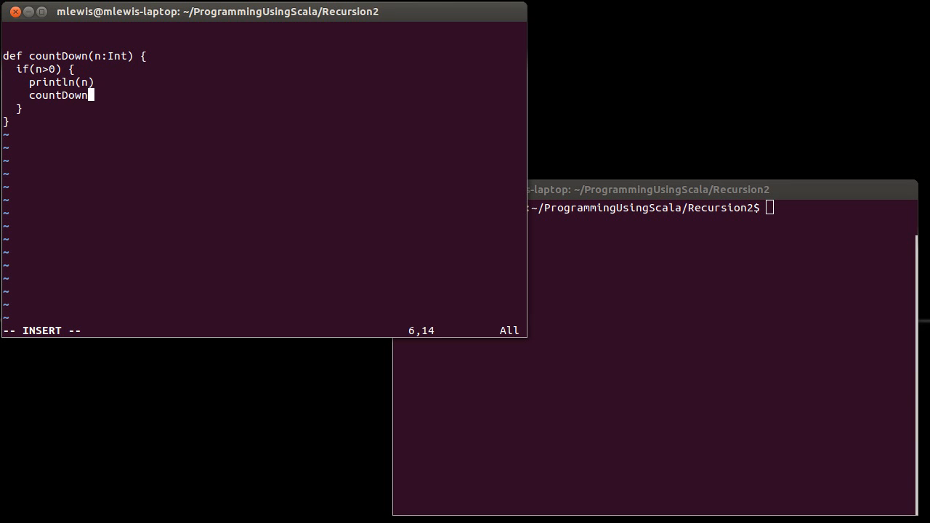
type("(n-1)")
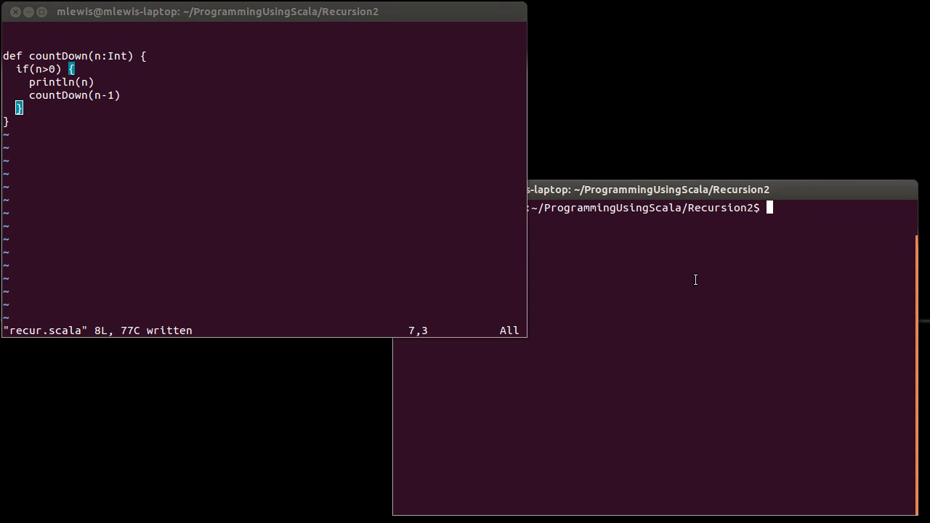
Step: Add the countDown(5) call, save with :w, and run scala recur.scala to print 5 down to 1
type("scala")
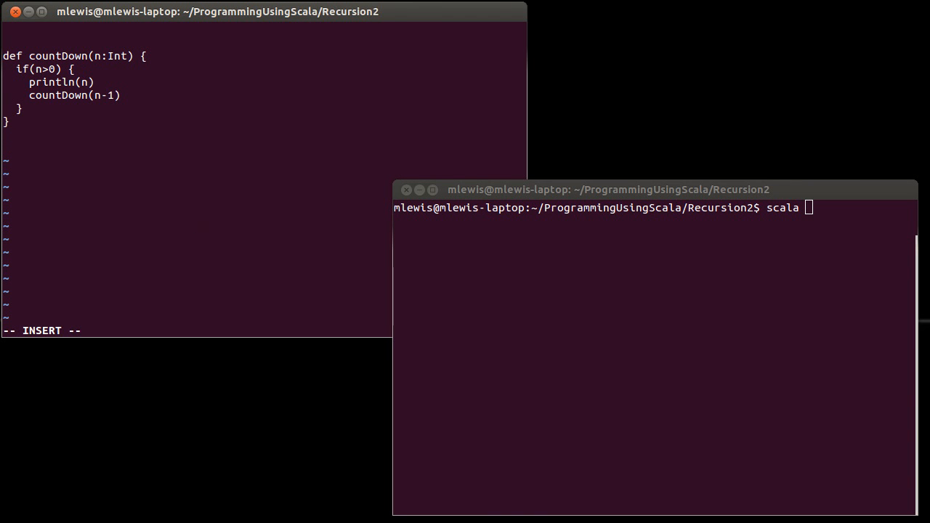
type("countDown(5")
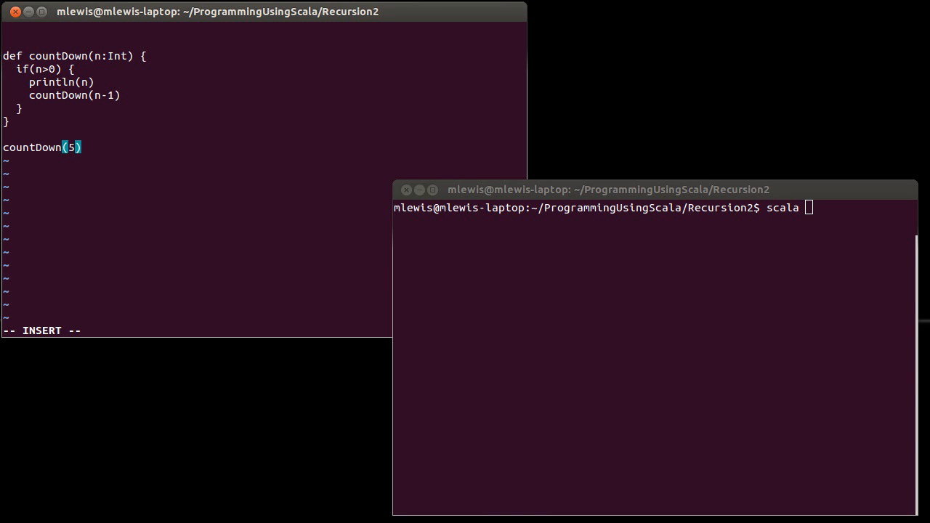
type(":w")
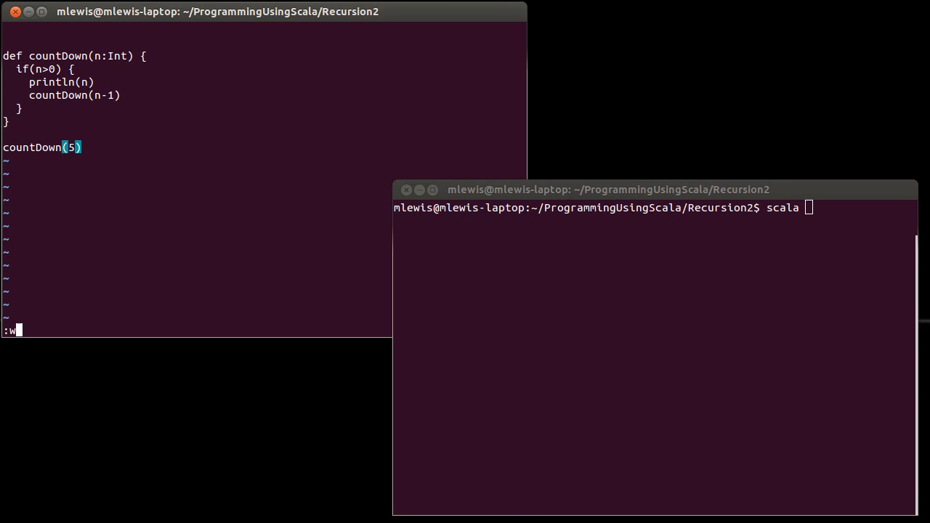
key("Return")
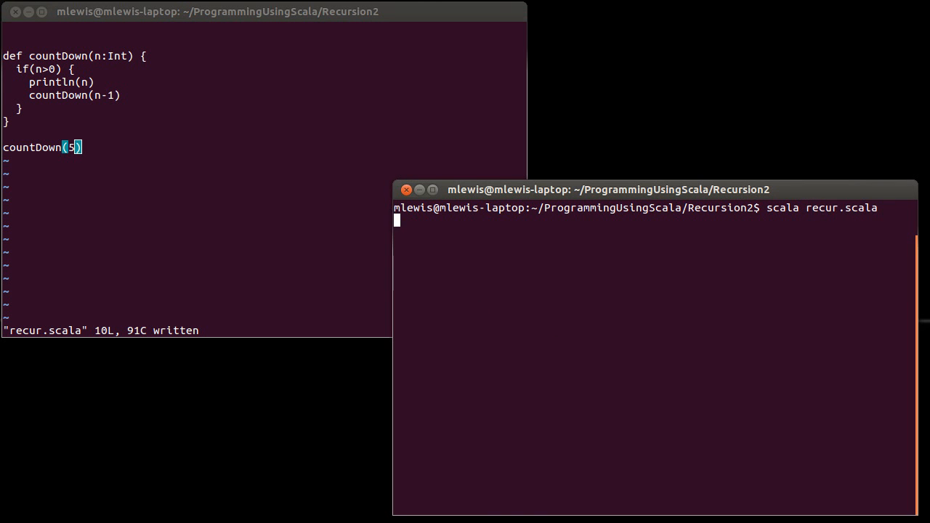
key("Return")
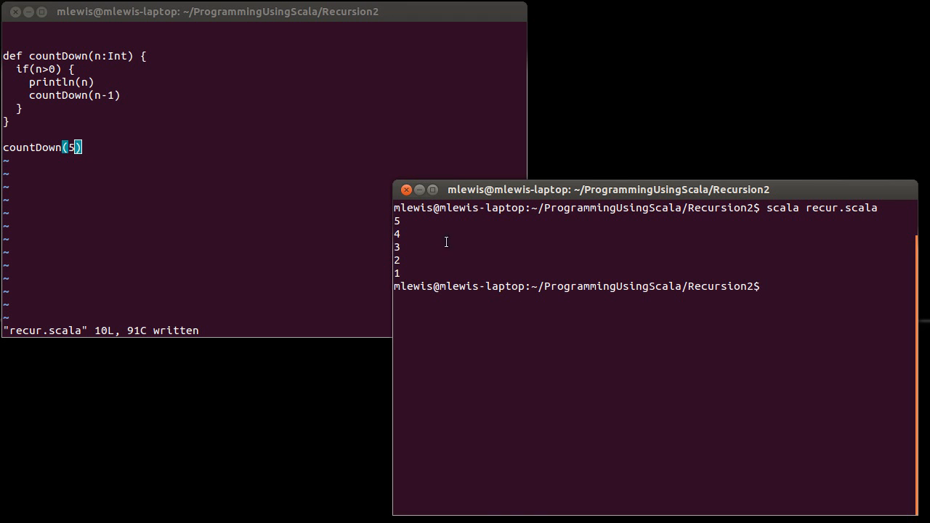
mouse_move(458, 267)
type("scala recur.scala")
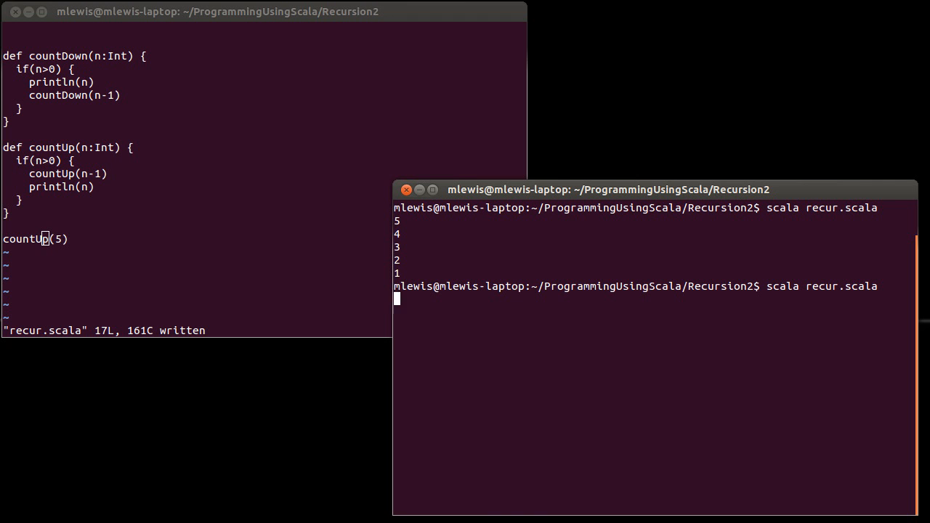
Step: Rerun scala recur.scala with countUp(5) so it prints 1 up to 5
key("Return")
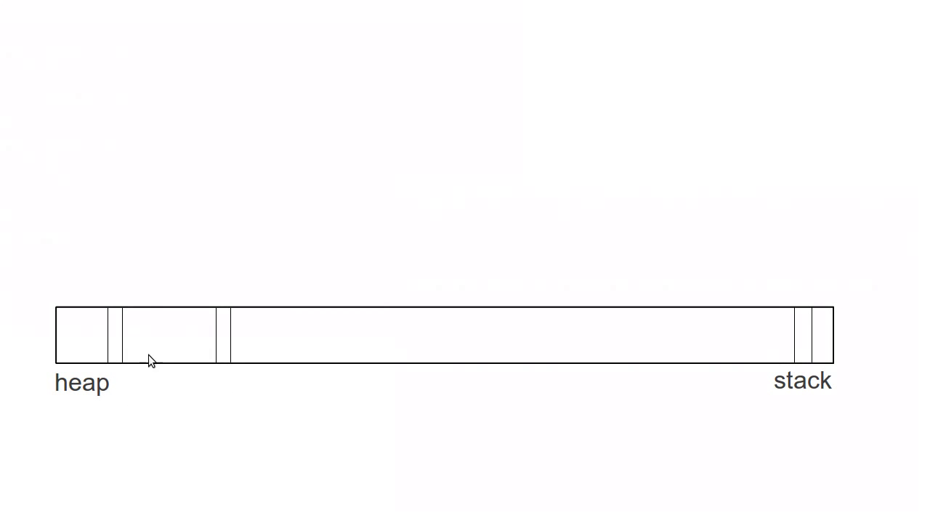
mouse_move(761, 385)
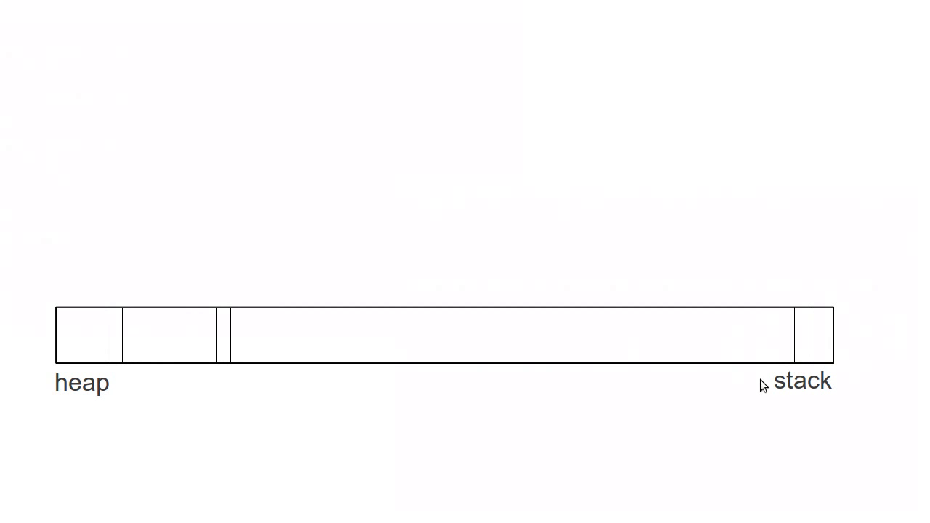
mouse_move(187, 328)
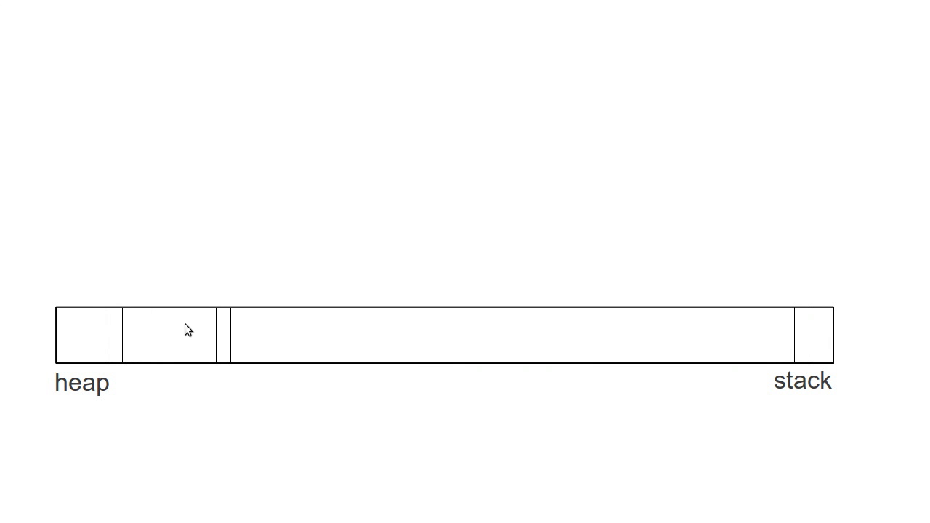
mouse_move(122, 381)
type("n=5")
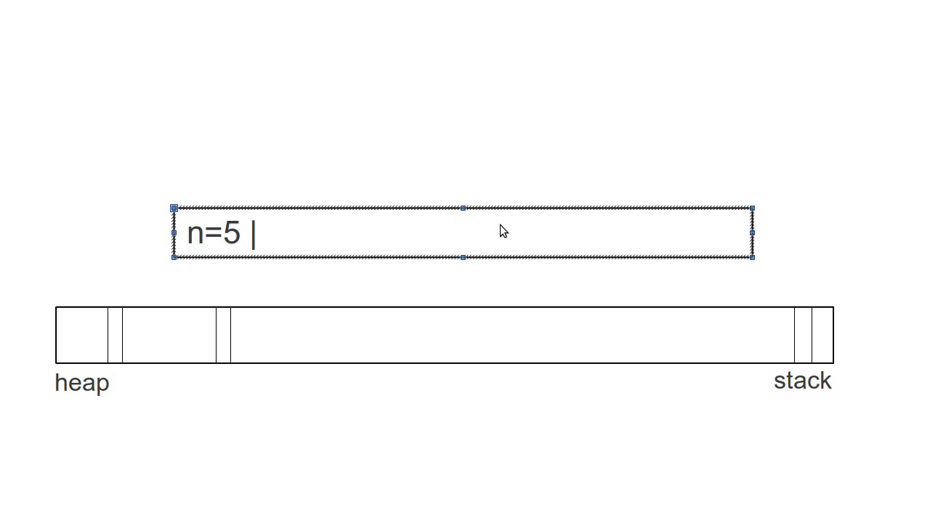
Step: Finish the n=5 frame label above the heap/stack bar
left_click(540, 282)
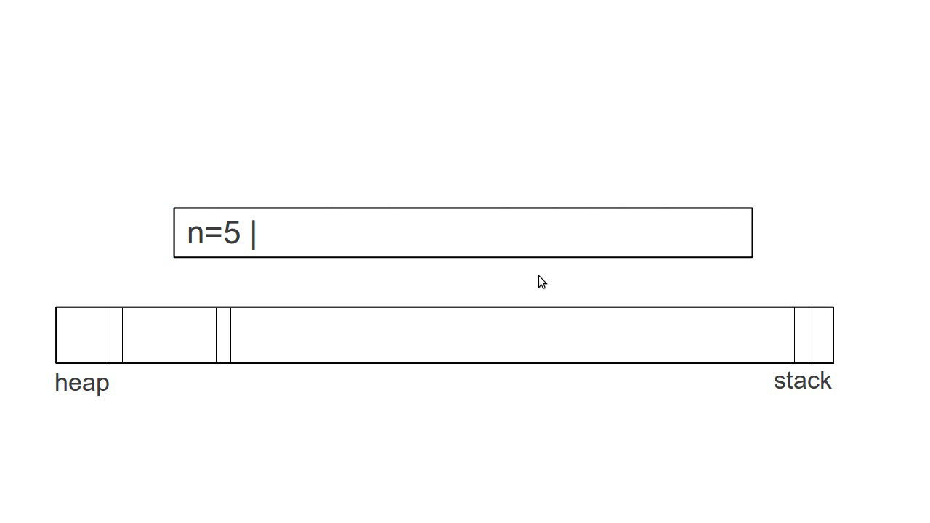
mouse_move(821, 342)
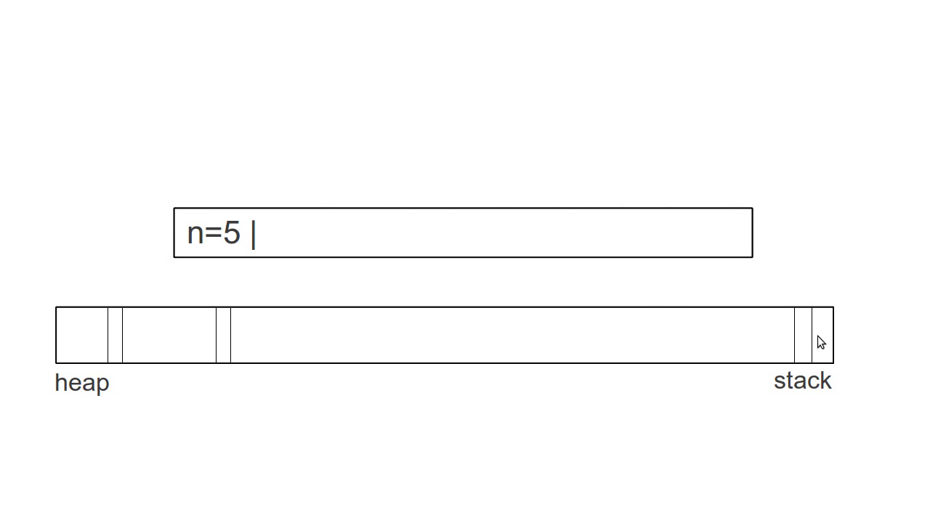
mouse_move(825, 343)
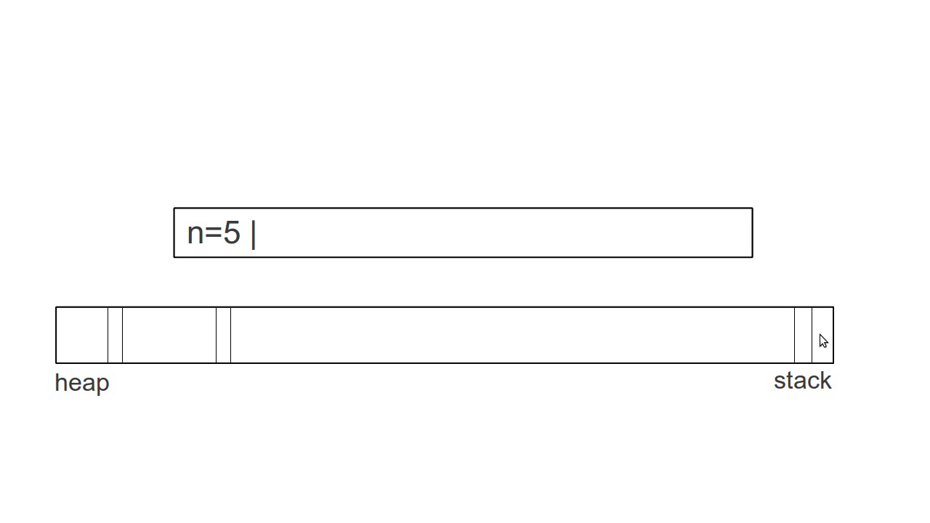
mouse_move(775, 342)
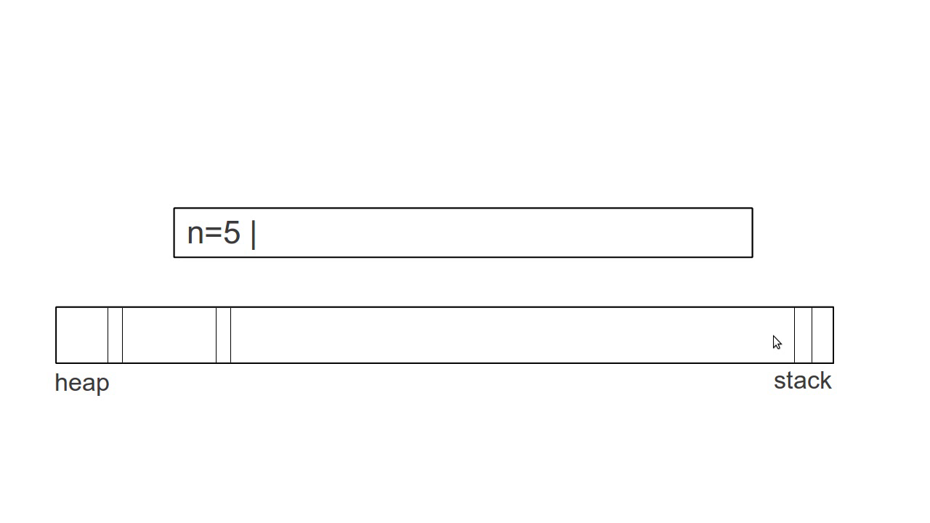
mouse_move(742, 347)
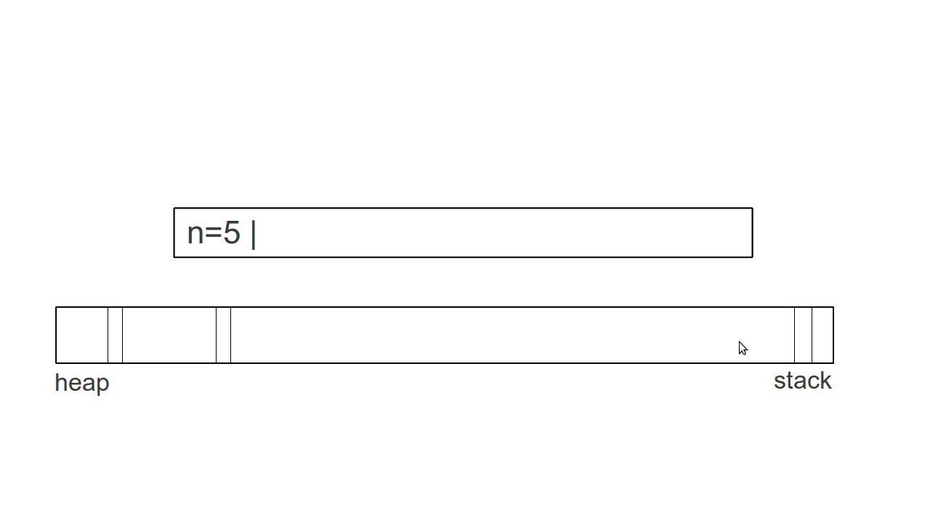
mouse_move(331, 256)
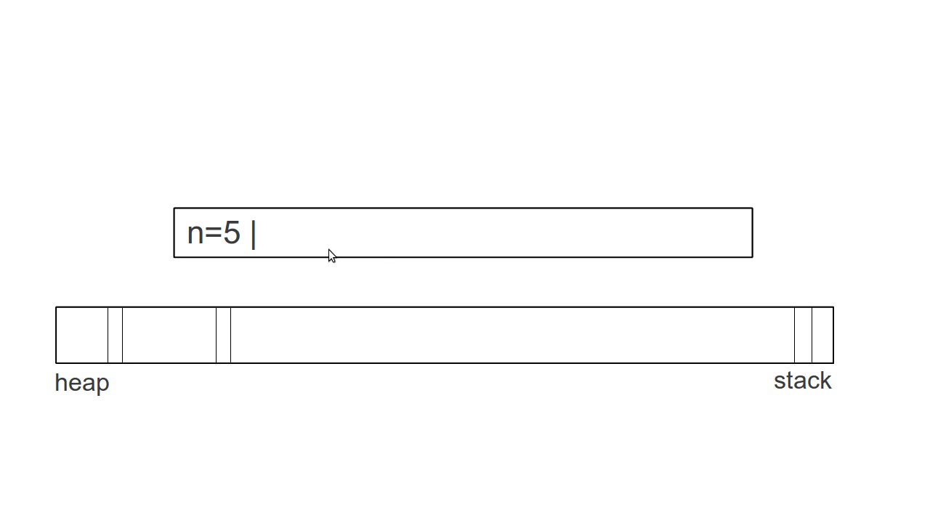
mouse_move(265, 239)
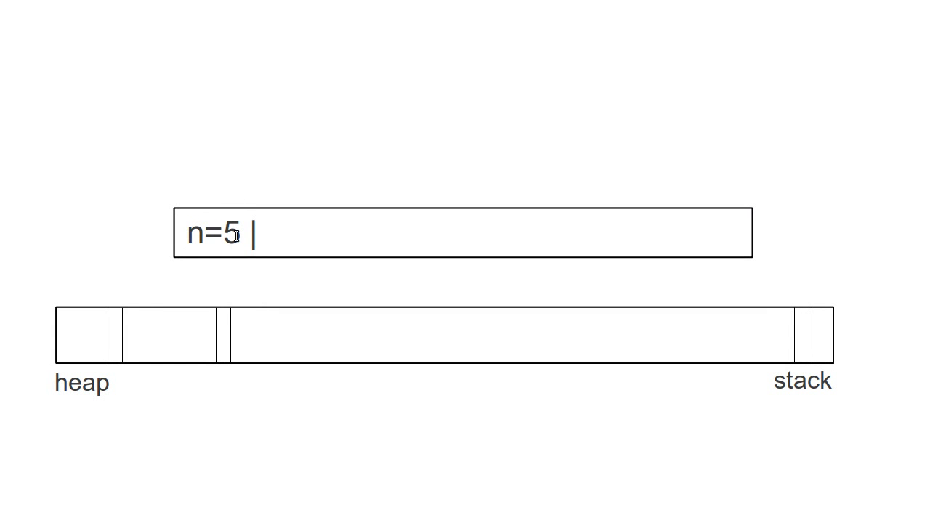
mouse_move(221, 235)
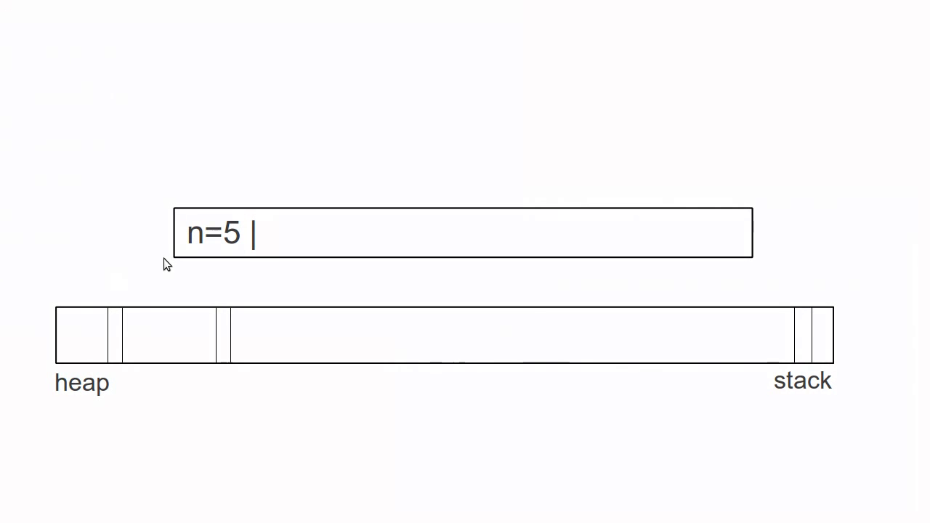
mouse_move(260, 238)
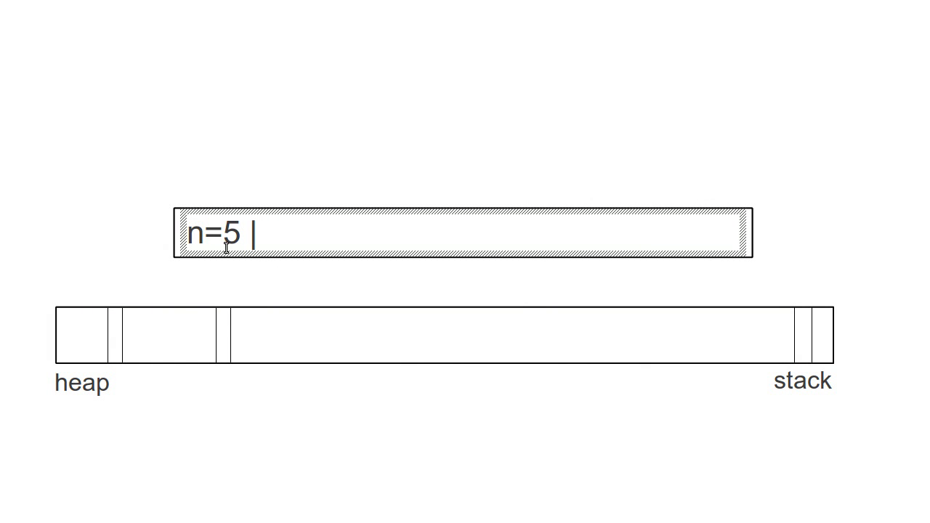
Step: Extend the stack strip to read "n=5 | n=4 |"
type("N")
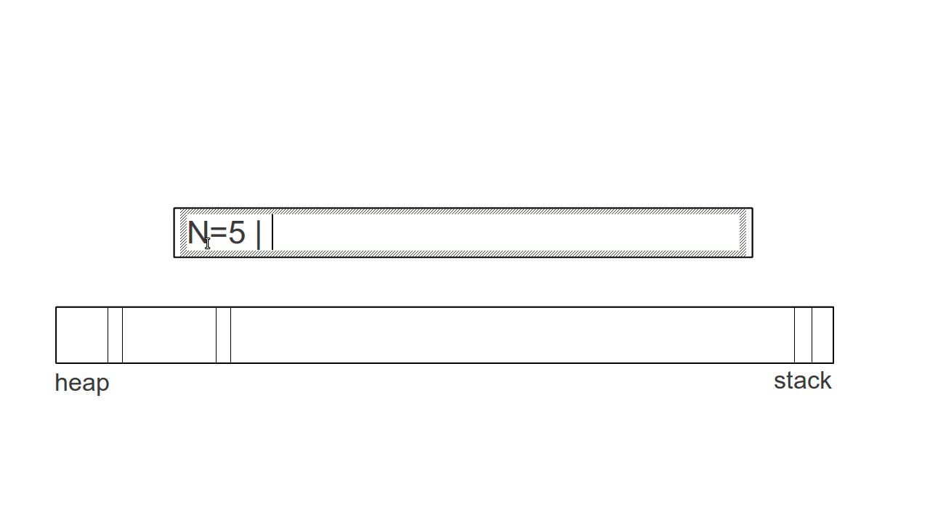
type("n=4")
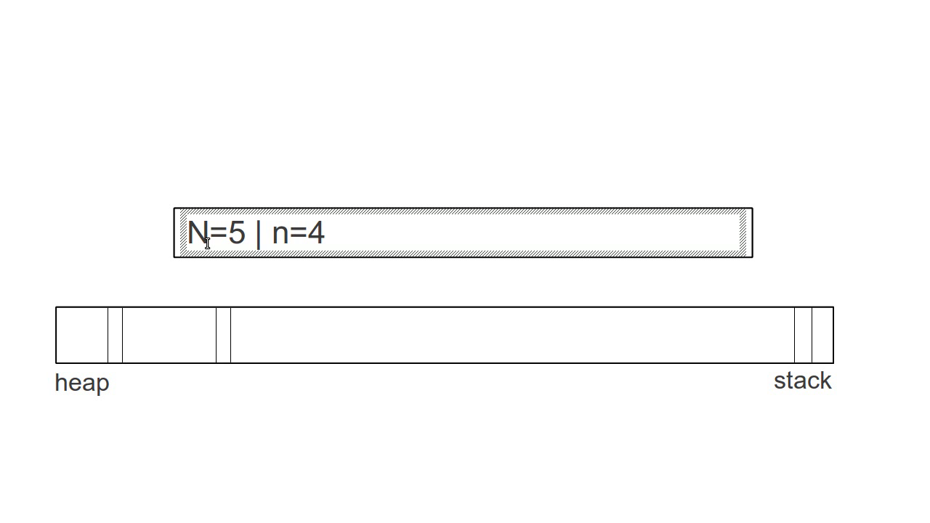
type("n")
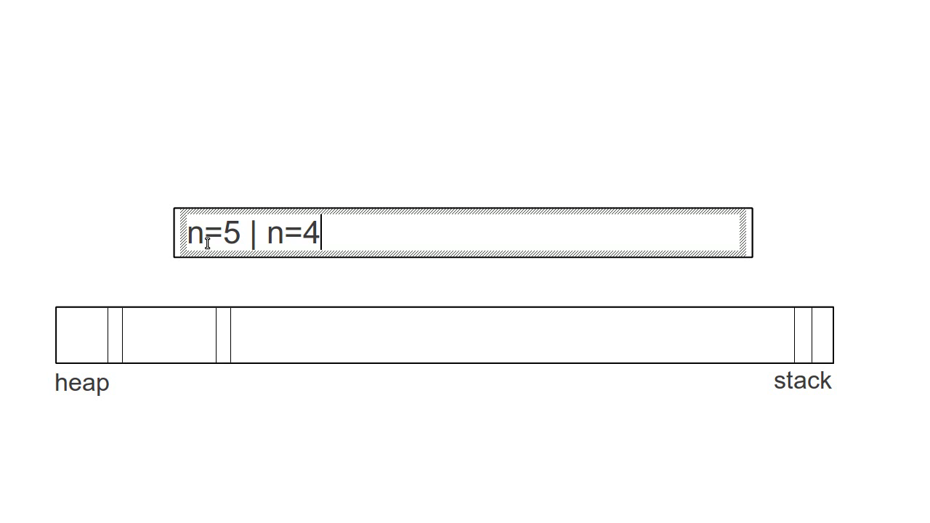
type("|")
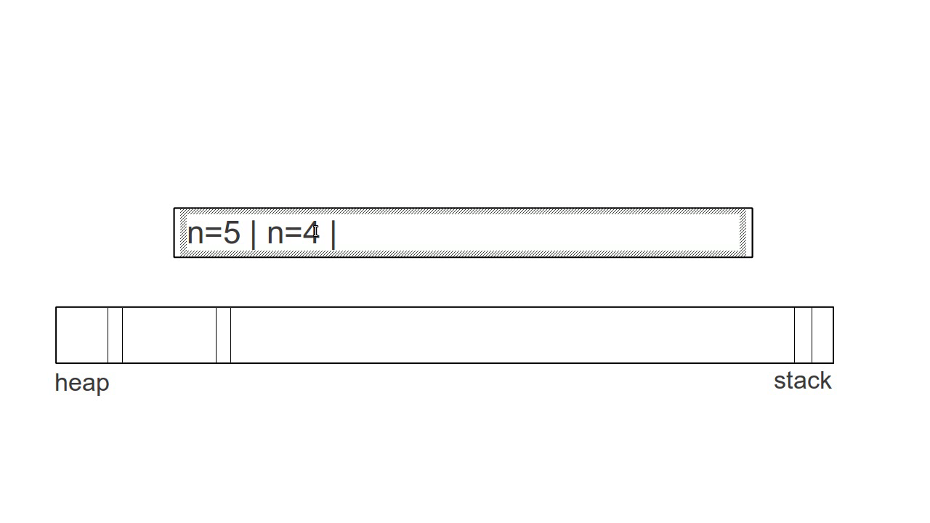
mouse_move(392, 238)
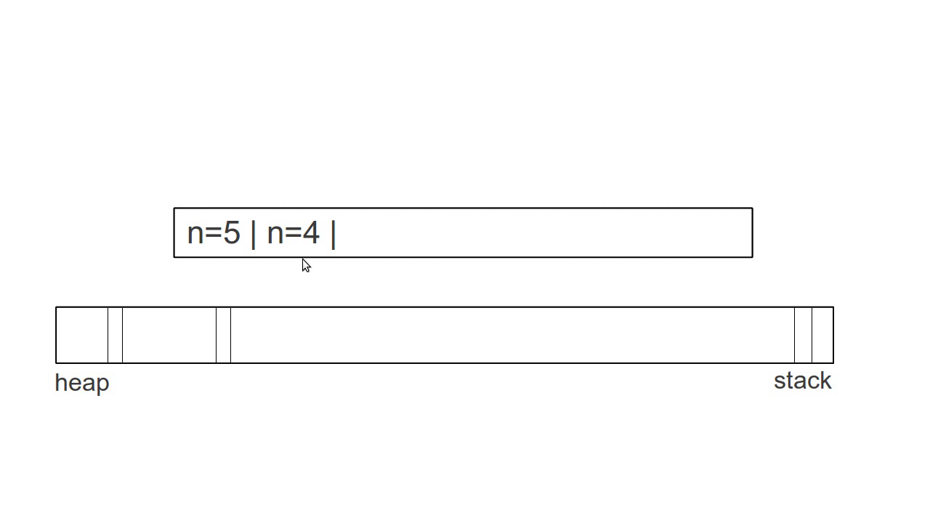
mouse_move(253, 235)
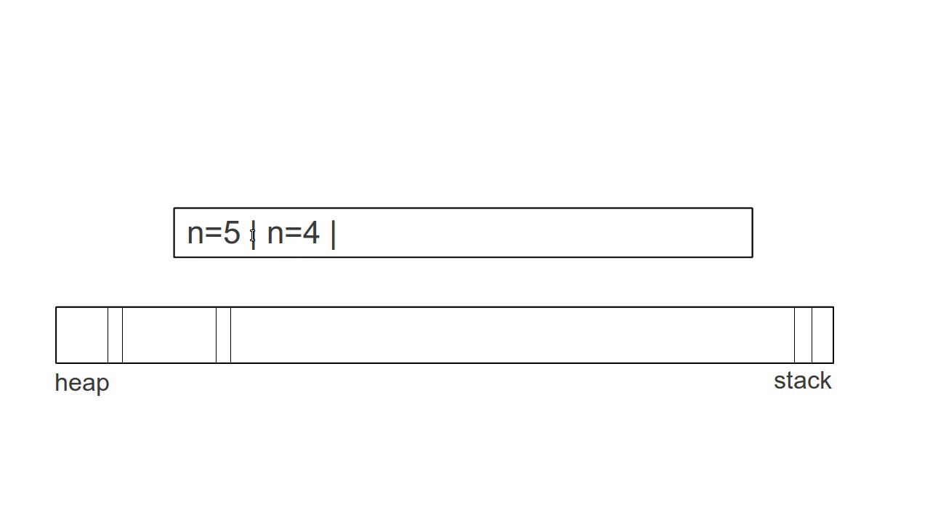
mouse_move(230, 246)
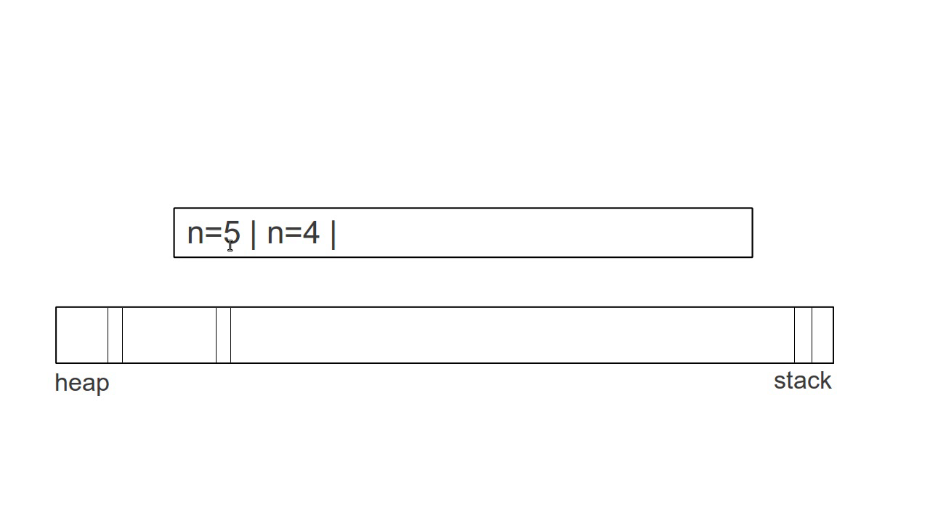
mouse_move(300, 238)
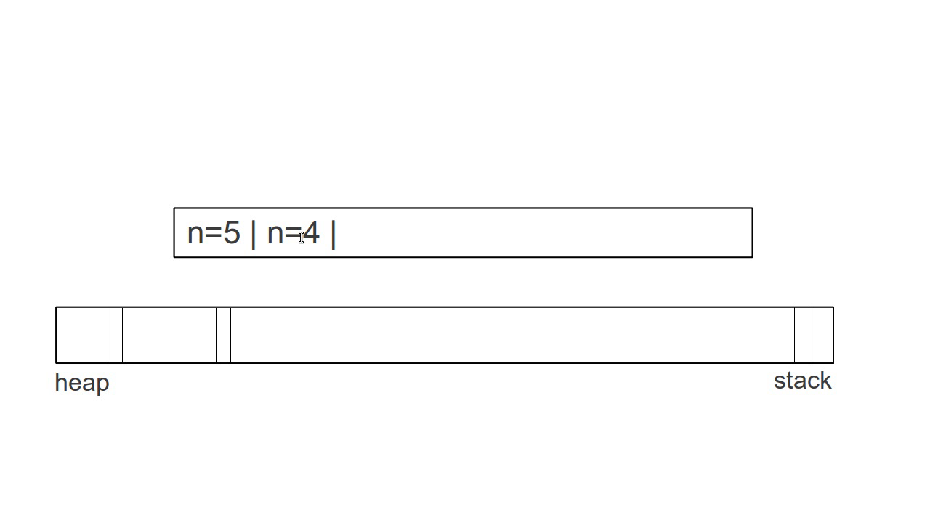
mouse_move(335, 238)
type(" n")
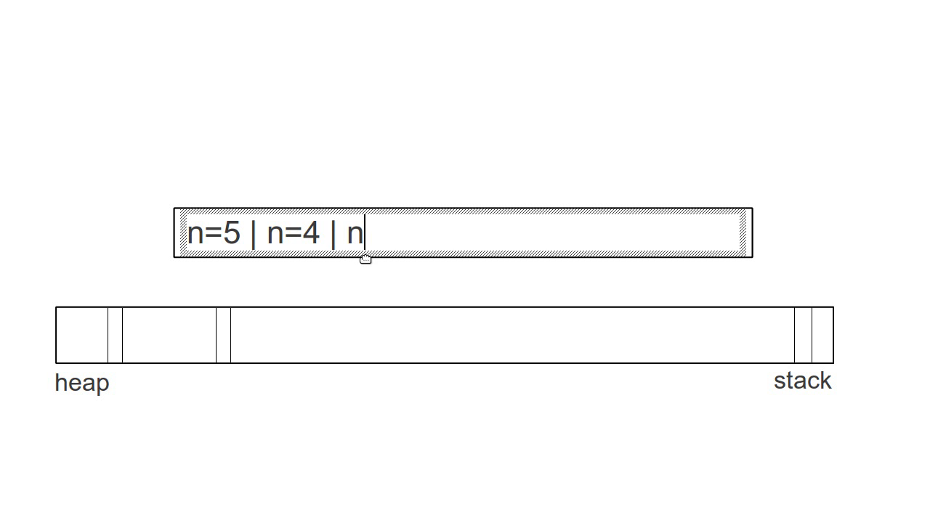
Step: Append frames n=3 | n=2 | n=1 | n=0 so the strip lists n=5 through n=0
type("=3")
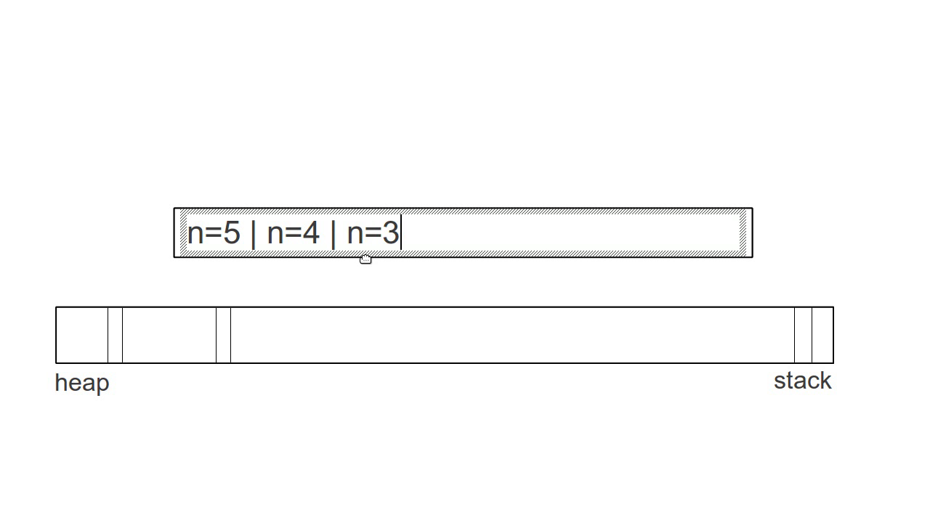
type("|")
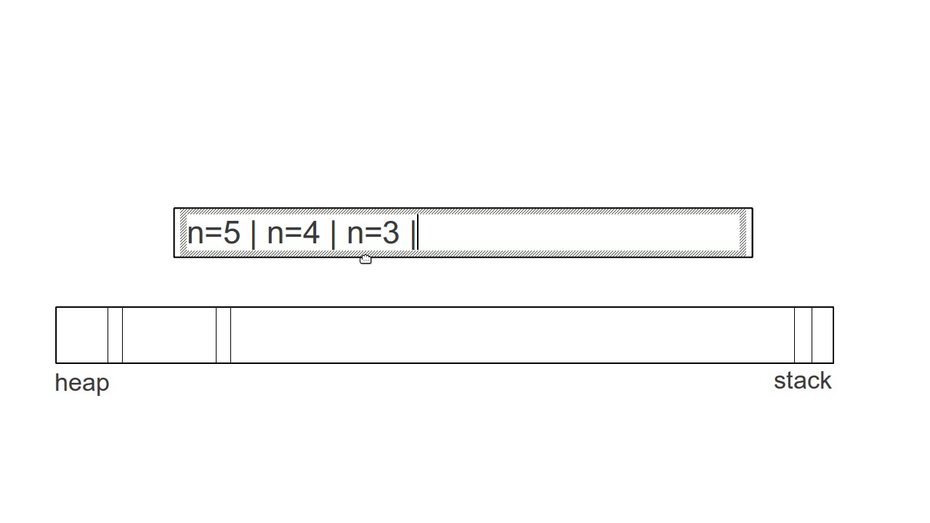
type("| n=")
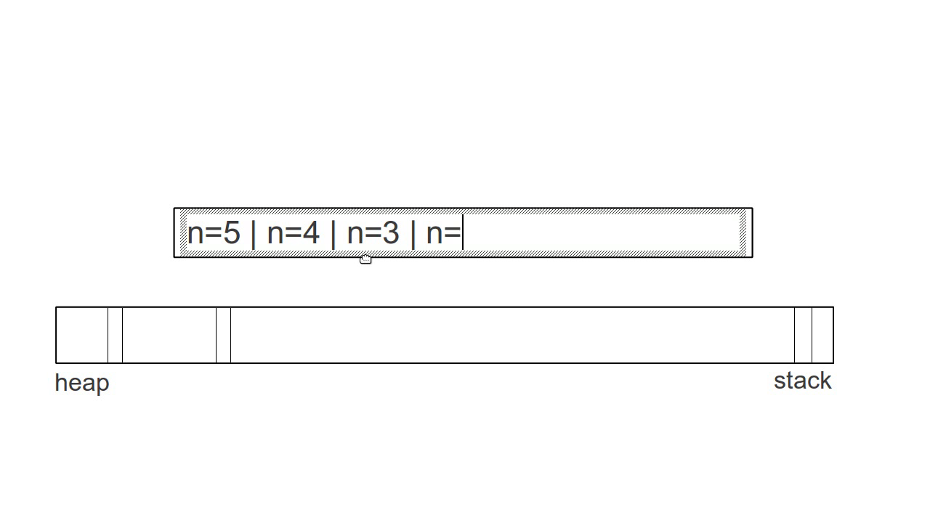
type("2 |")
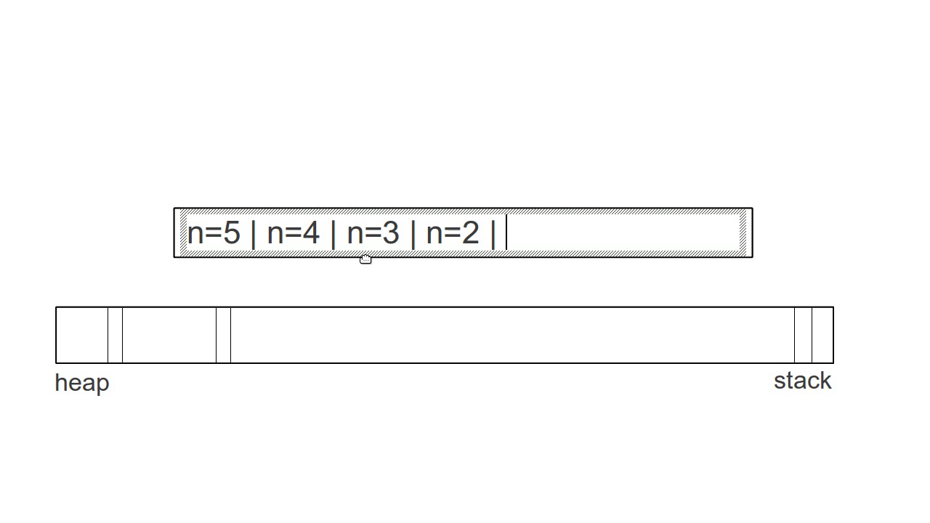
type("n=1")
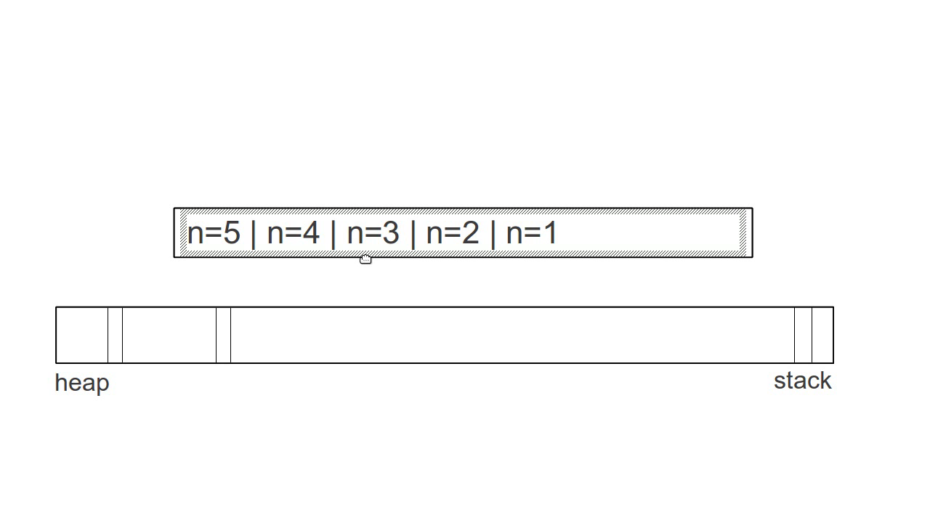
type("| n=")
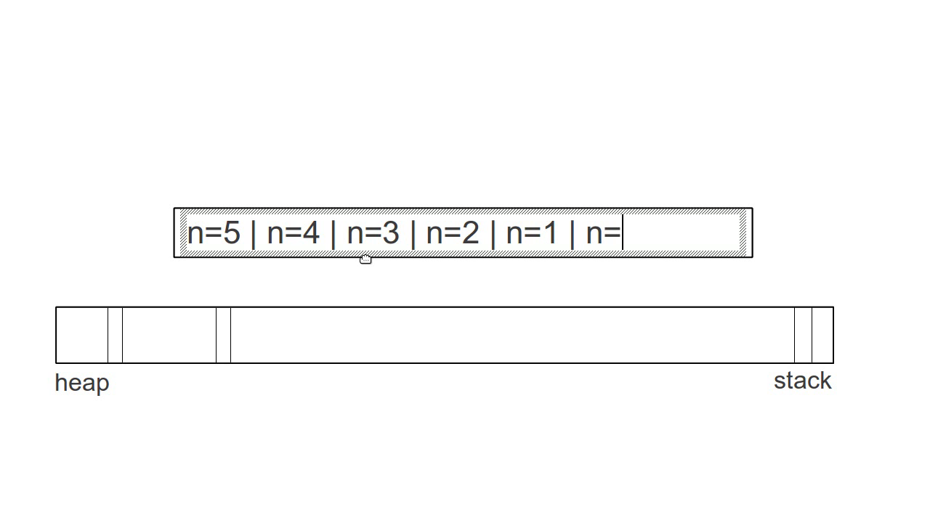
type("0 |")
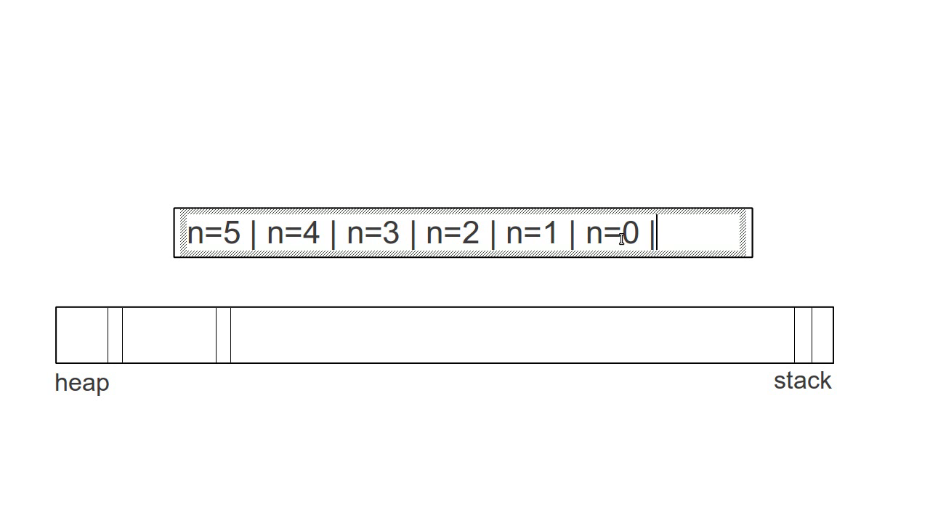
mouse_move(543, 229)
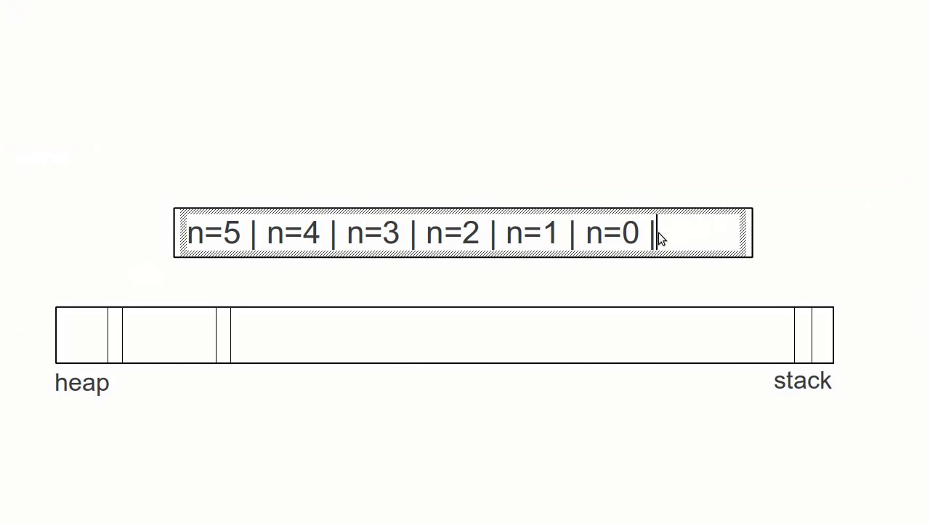
Step: Delete the frames from n=0 back through n=5, leaving the stack strip empty
key("Backspace")
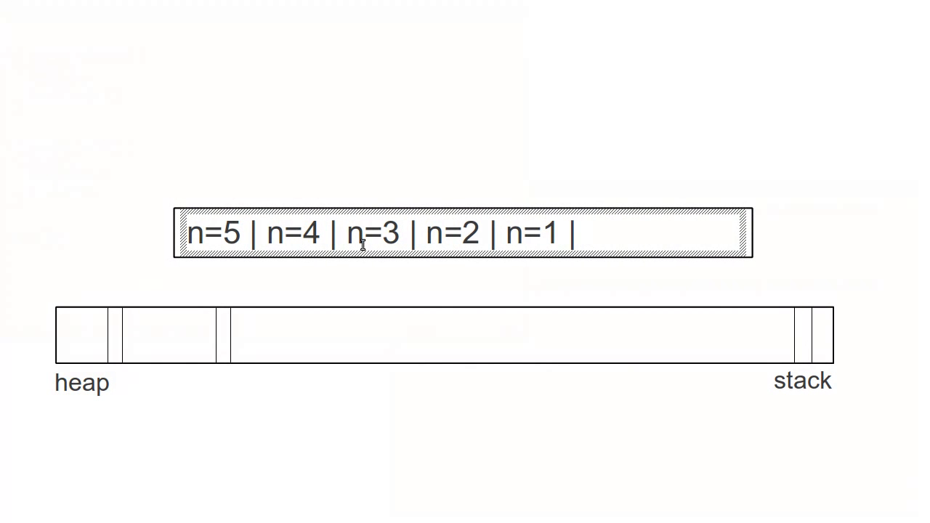
double_click(530, 232)
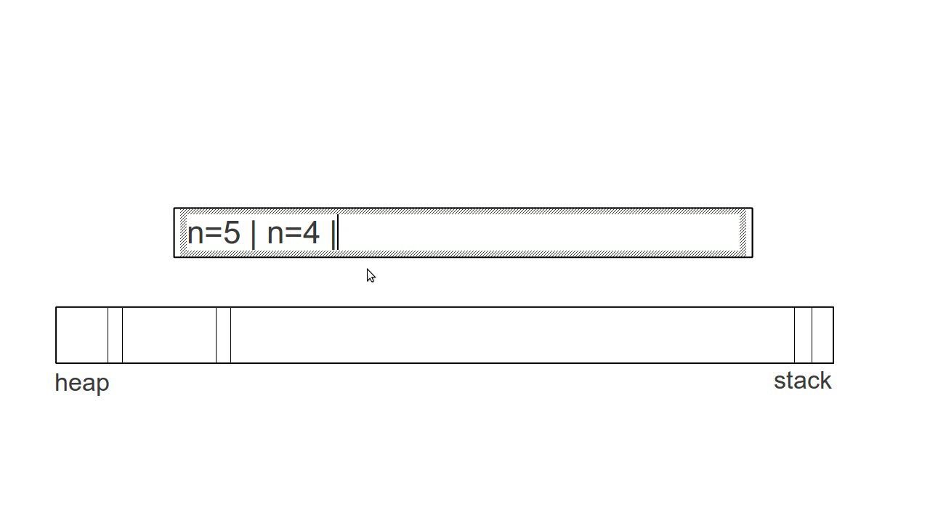
key("Backspace")
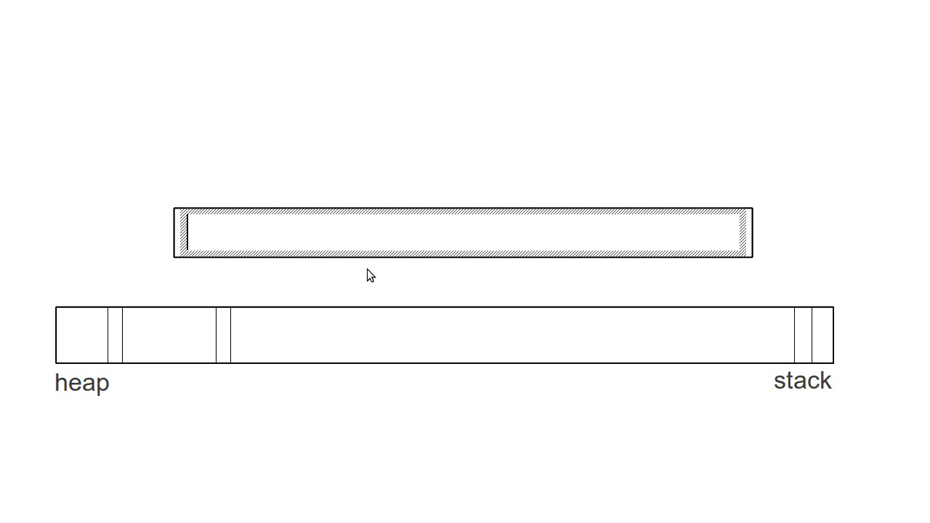
mouse_move(264, 316)
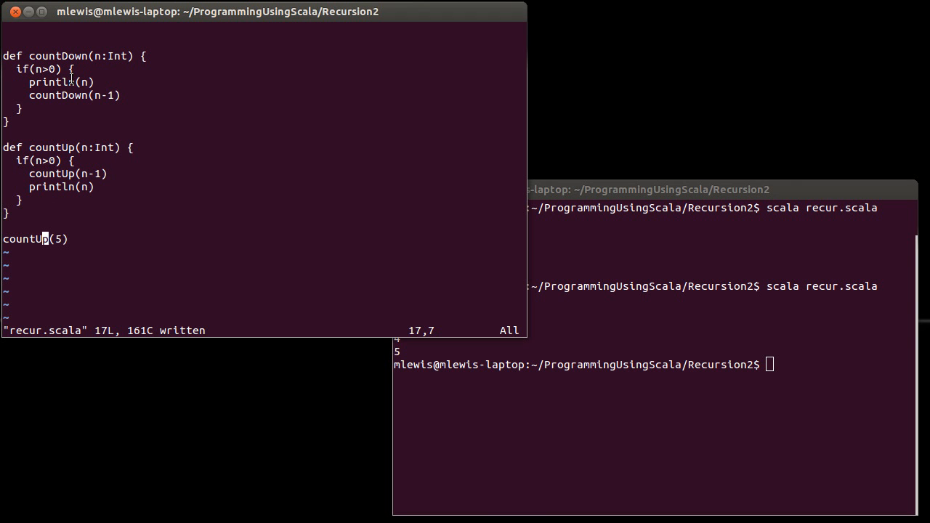
mouse_move(99, 95)
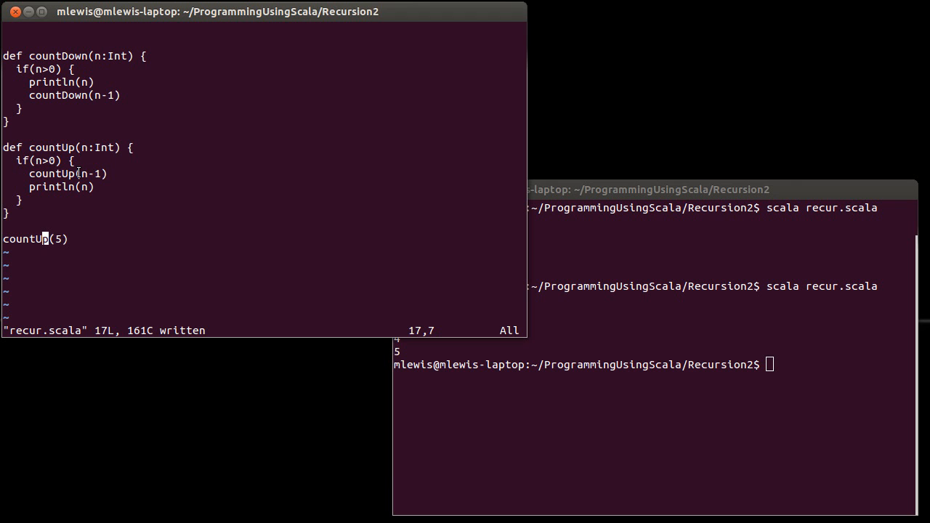
mouse_move(89, 186)
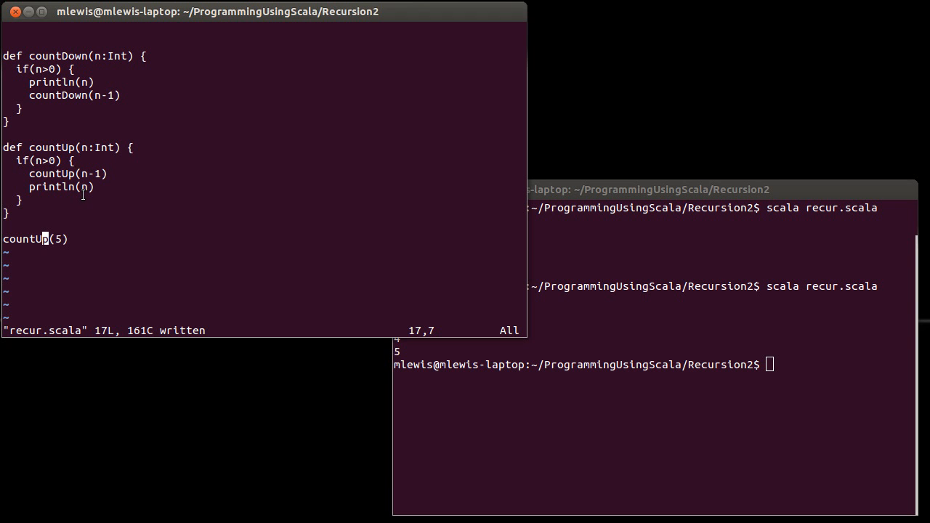
mouse_move(108, 189)
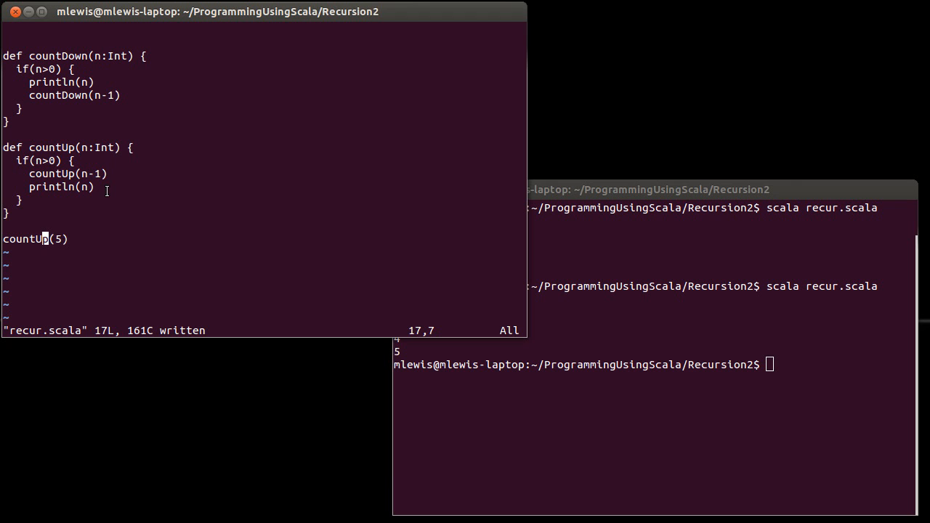
mouse_move(49, 150)
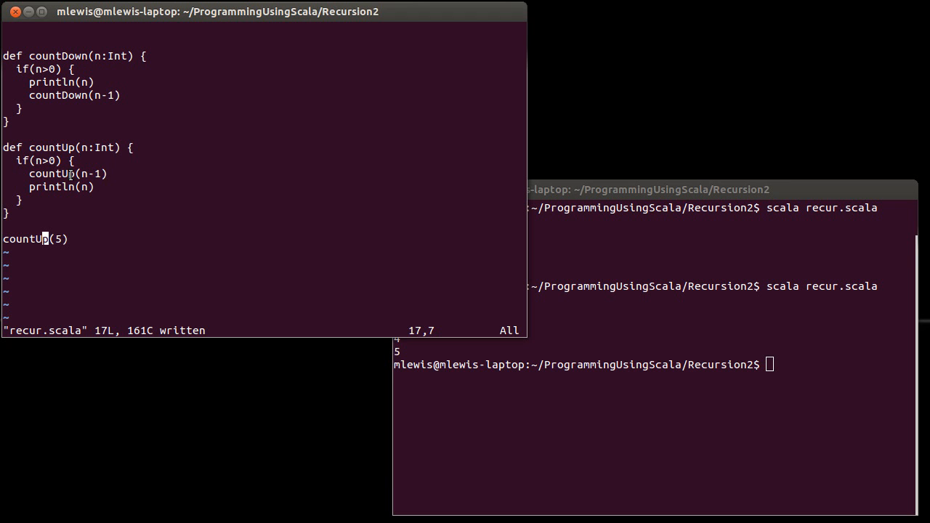
mouse_move(114, 173)
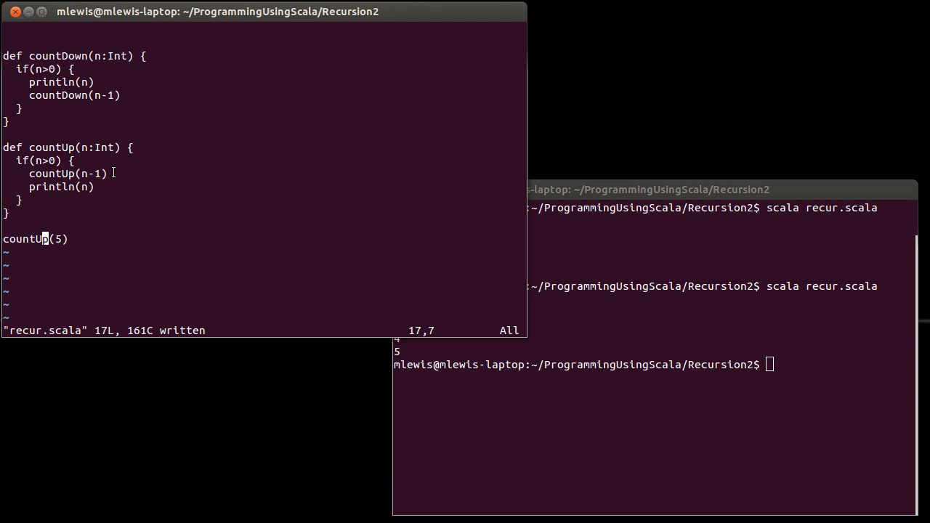